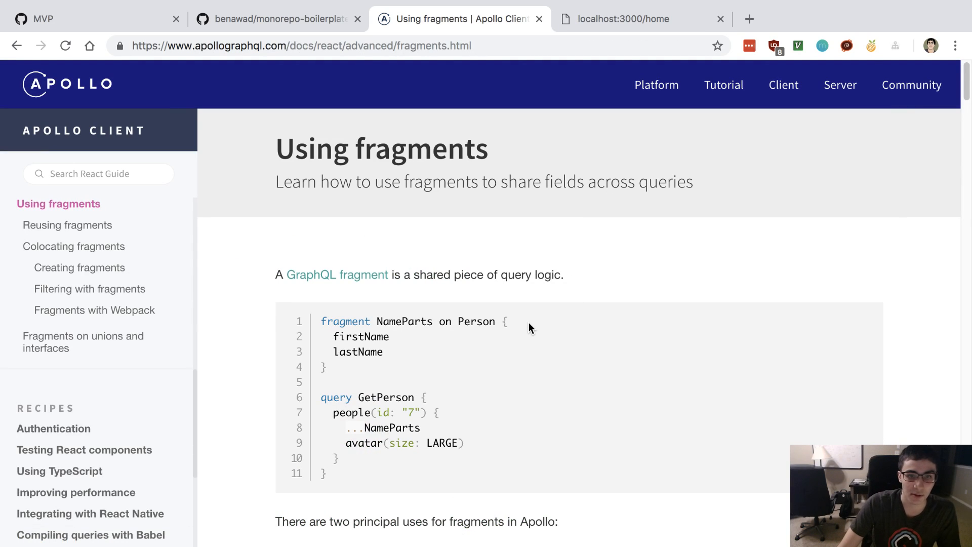
- Scroll through the 'Using fragments' docs example to the NameParts fragment code sample
click(66, 225)
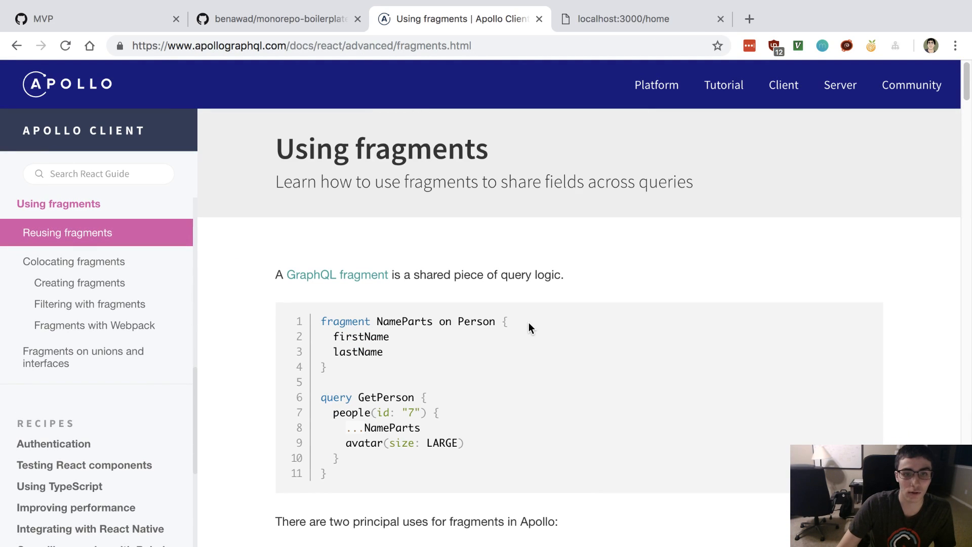
scroll(down, 3)
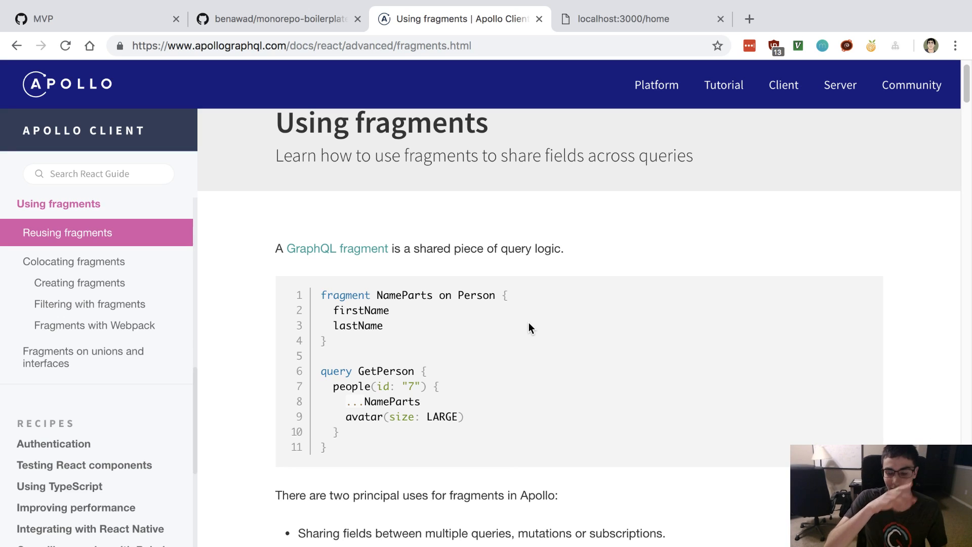
scroll(down, 3)
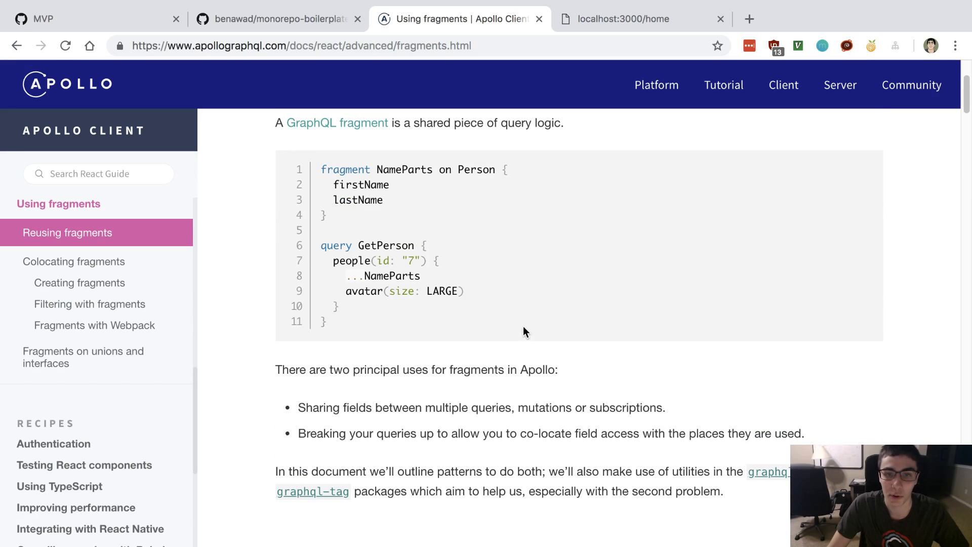
scroll(up, 3)
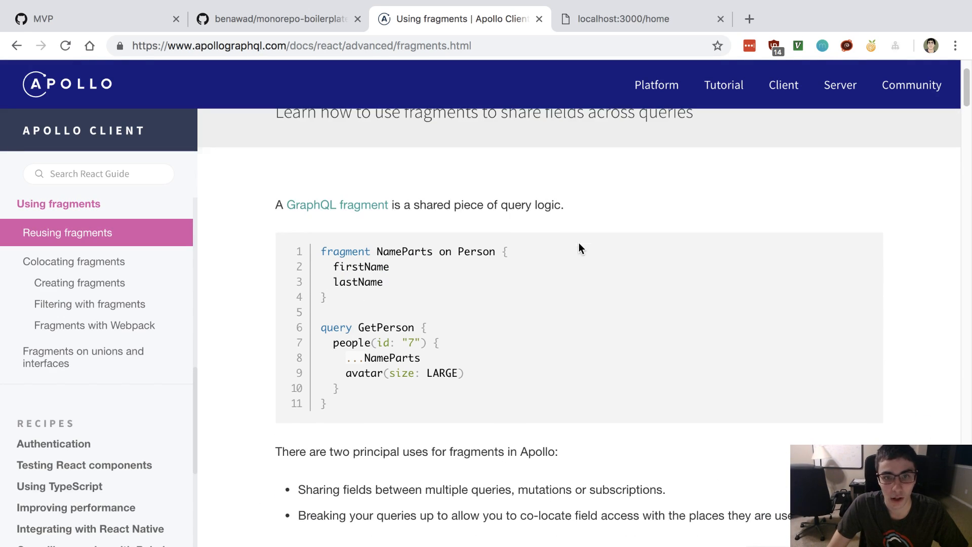
scroll(down, 3)
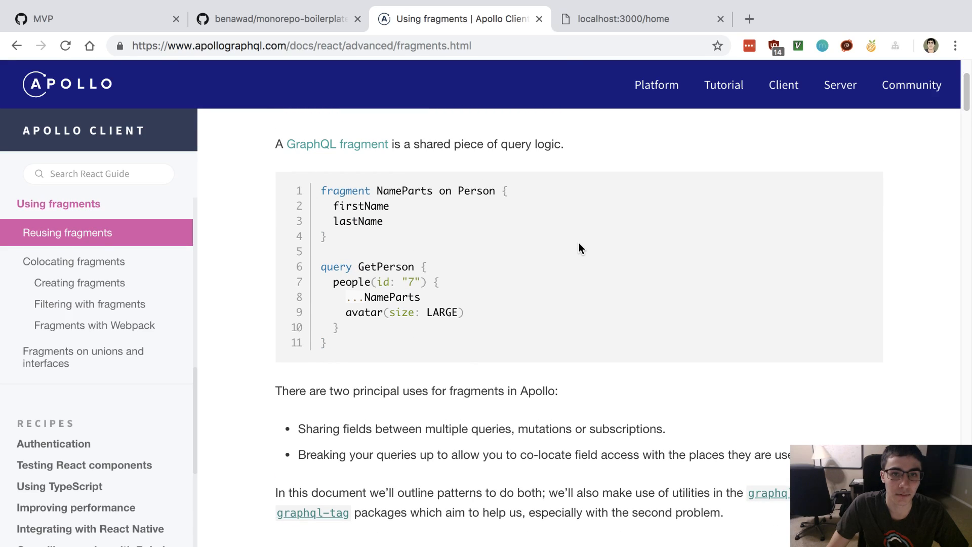
mouse_move(515, 193)
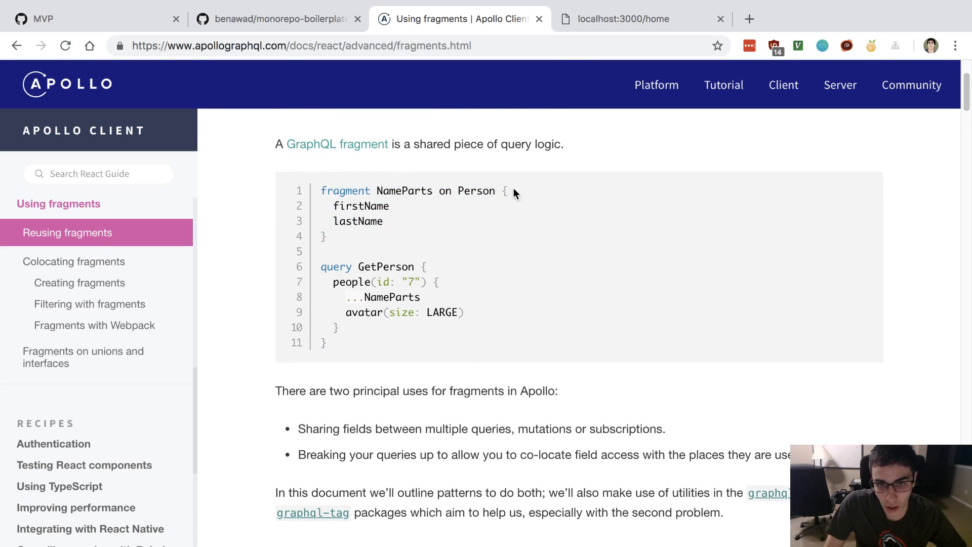
double_click(476, 191)
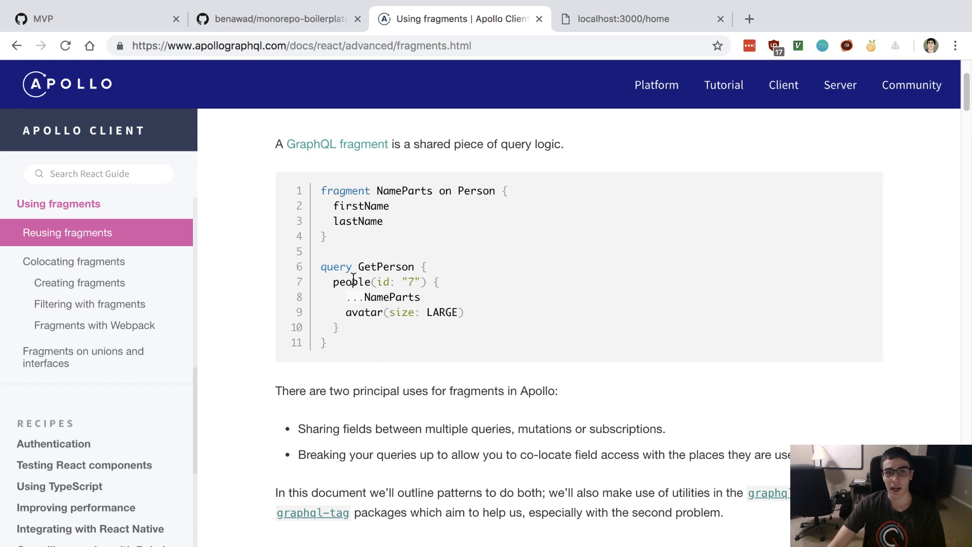
- Select lastName, firstName and the other fields in the fragment one by one to point them out
double_click(352, 281)
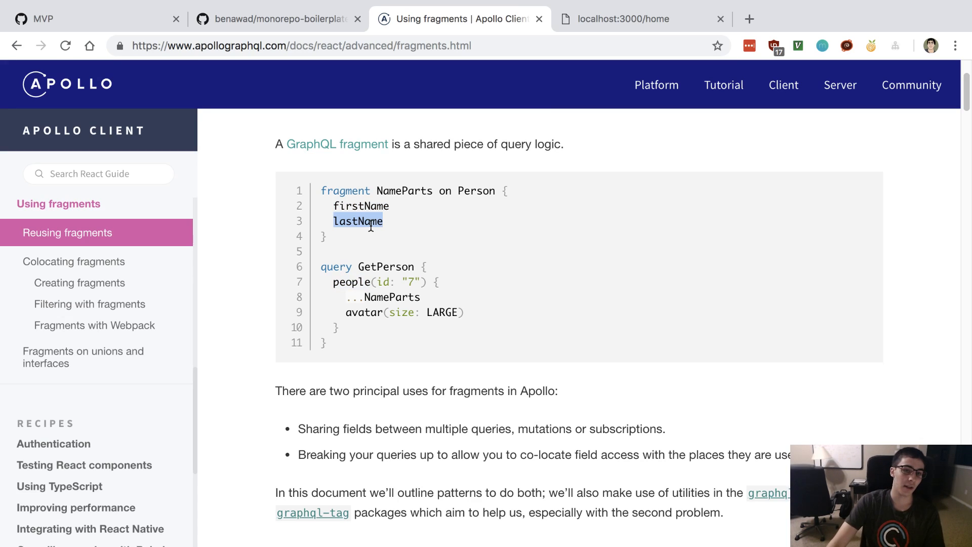
double_click(364, 312)
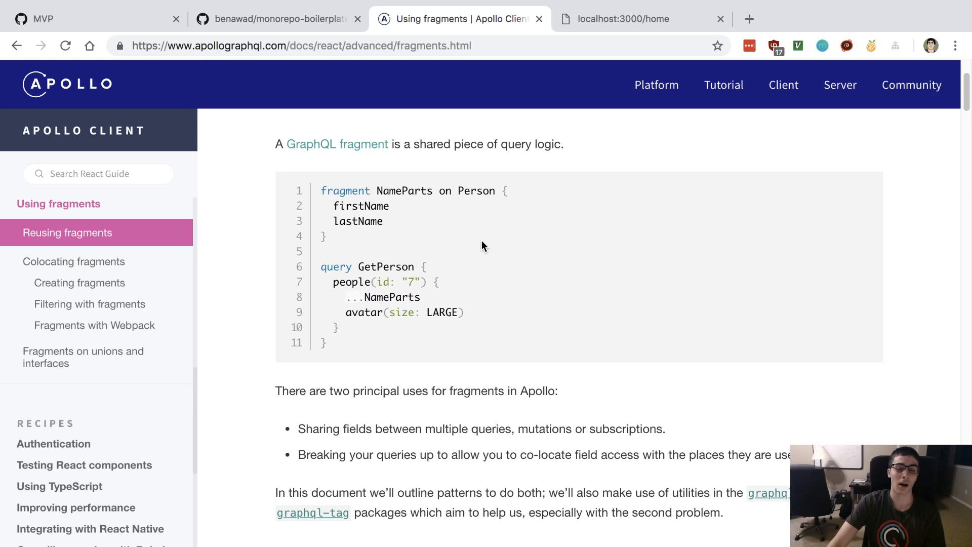
mouse_move(419, 237)
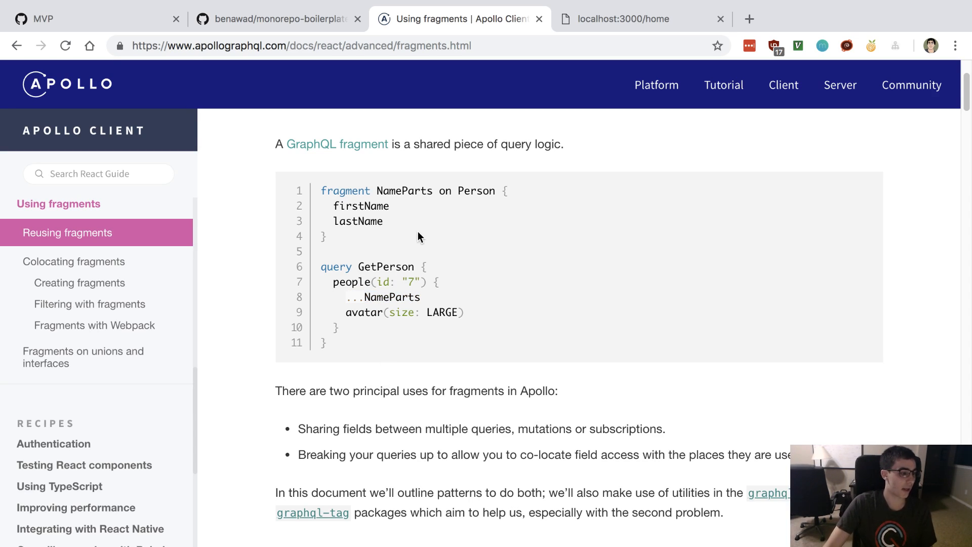
double_click(361, 206)
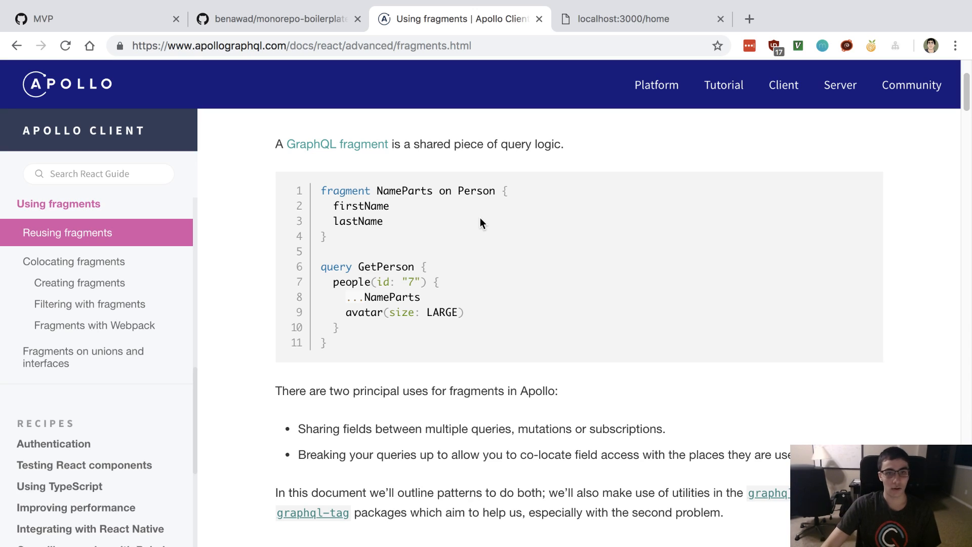
mouse_move(595, 304)
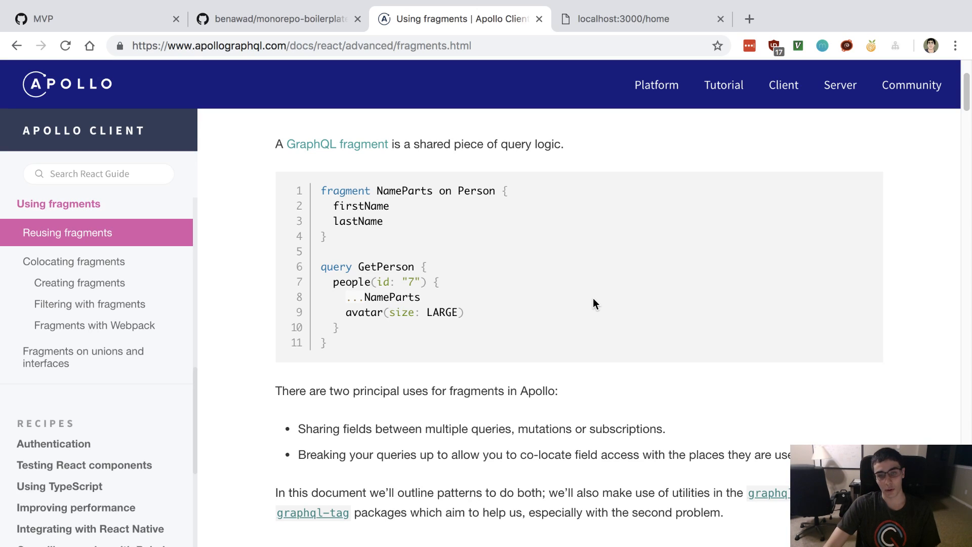
double_click(385, 266)
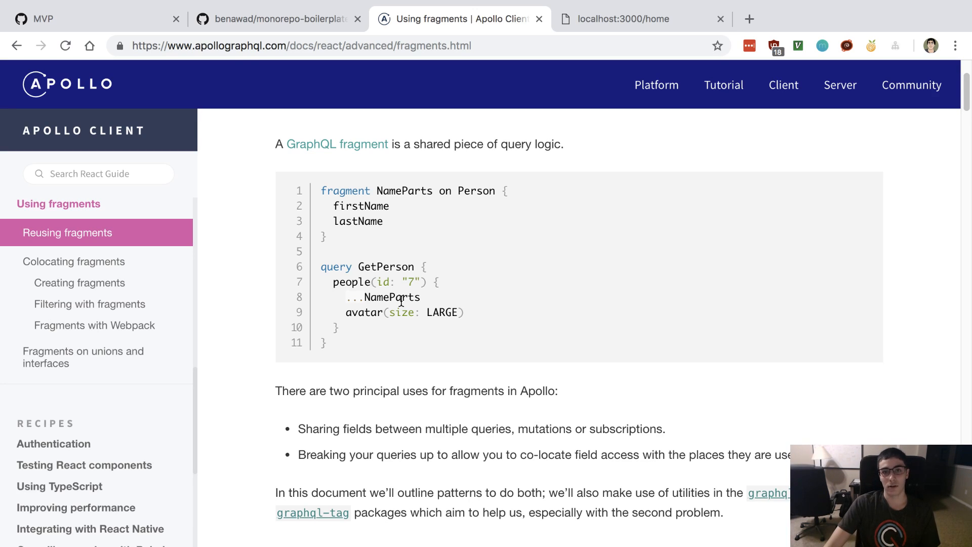
double_click(357, 221)
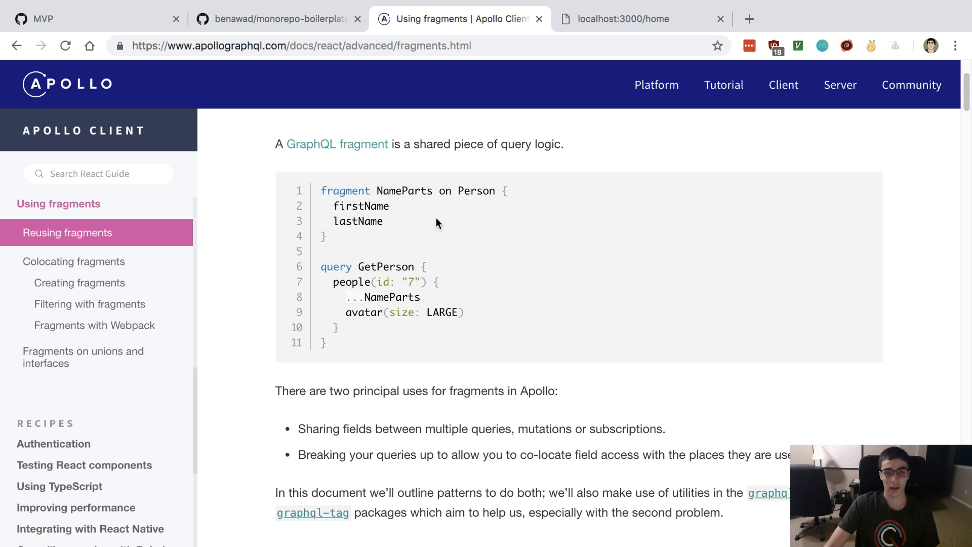
mouse_move(379, 243)
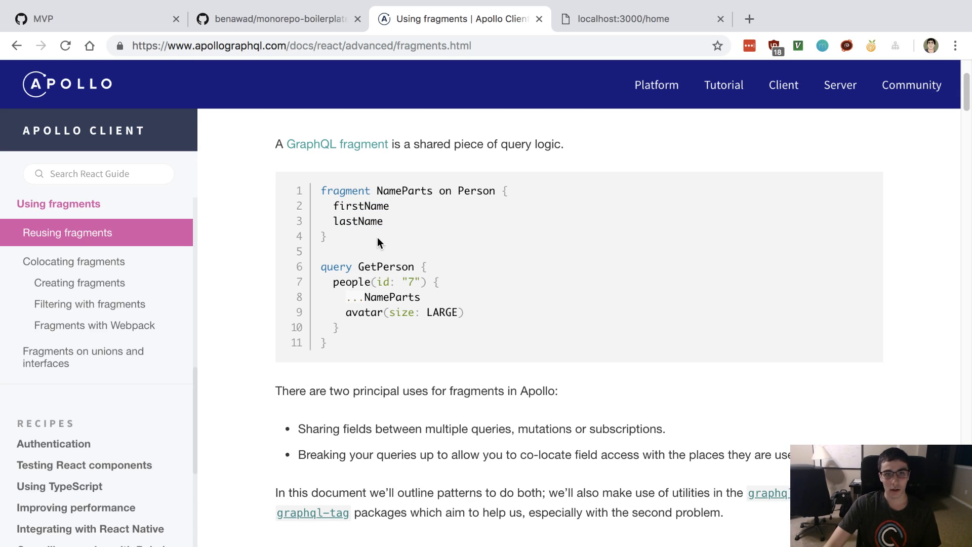
mouse_move(364, 239)
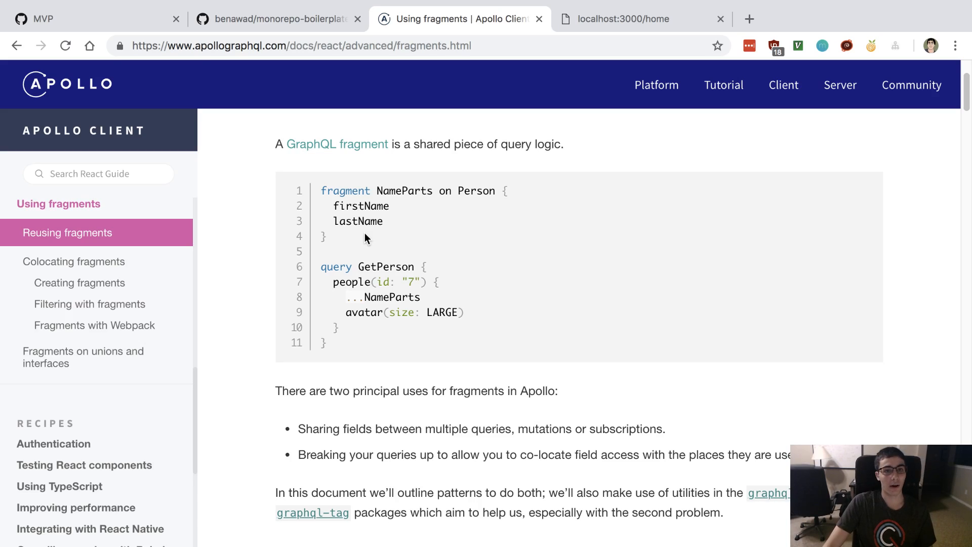
mouse_move(385, 224)
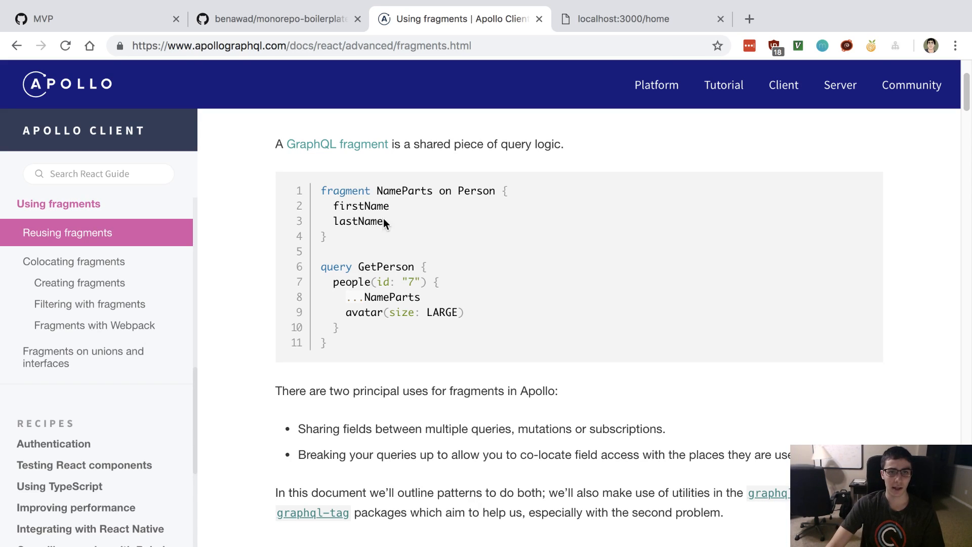
mouse_move(399, 225)
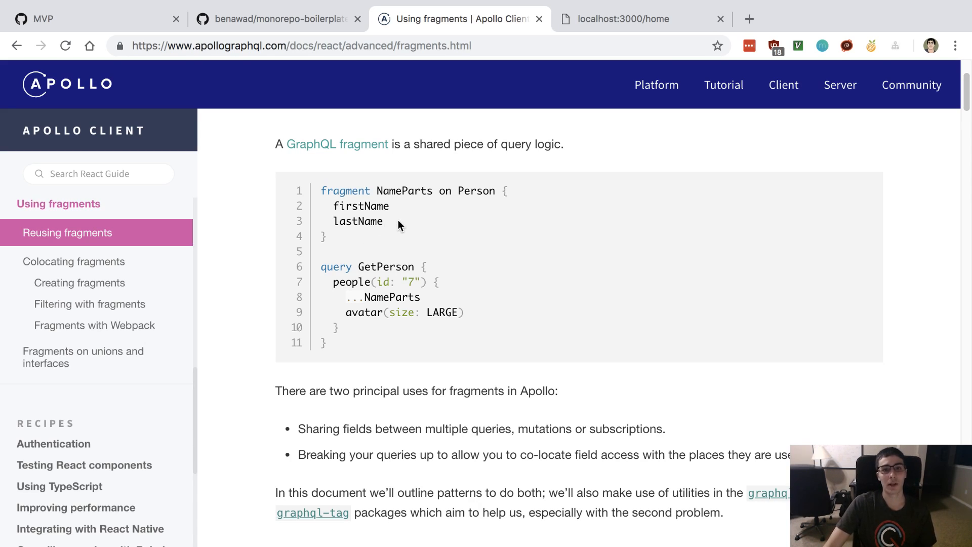
- Highlight firstName and lastName together, clear it, and close the Using fragments tab to reveal localhost:3000/home
drag(333, 206, 383, 221)
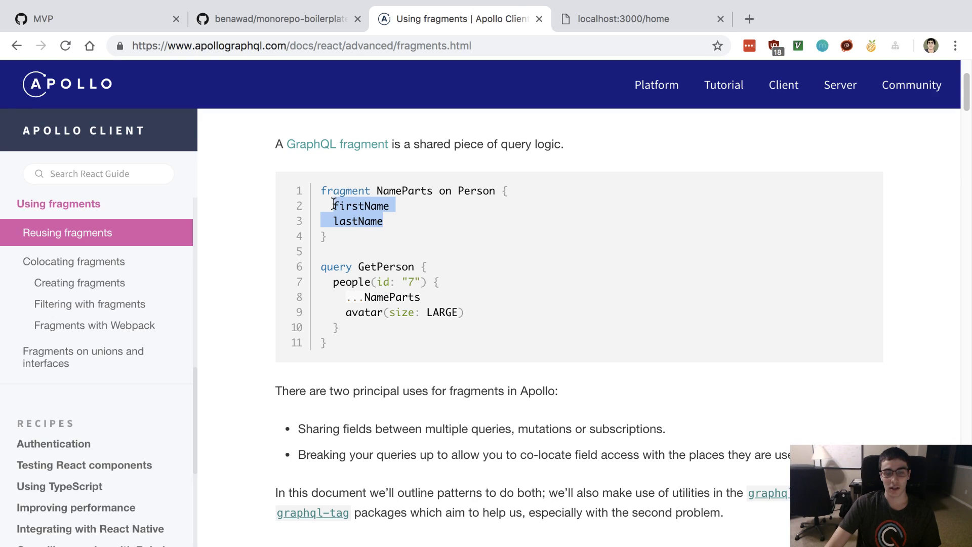
click(530, 268)
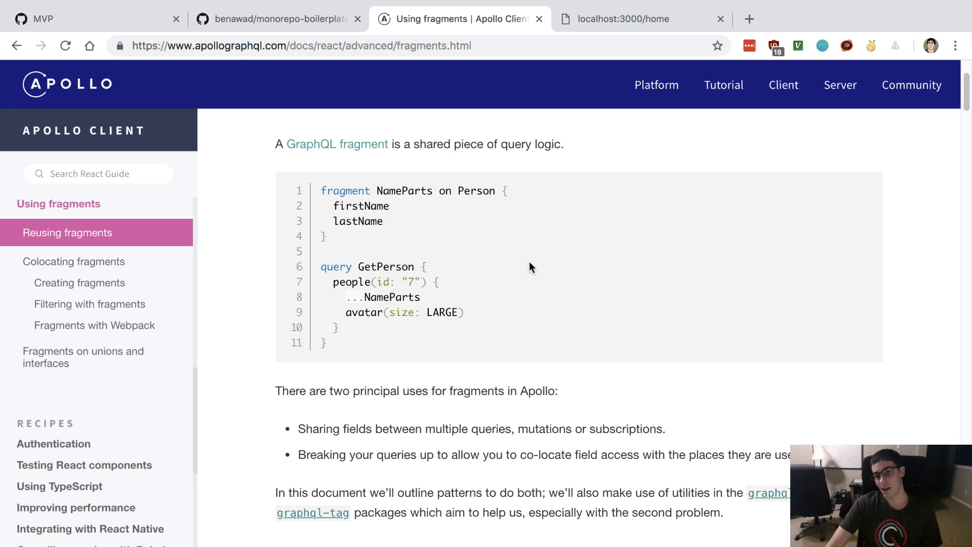
mouse_move(459, 308)
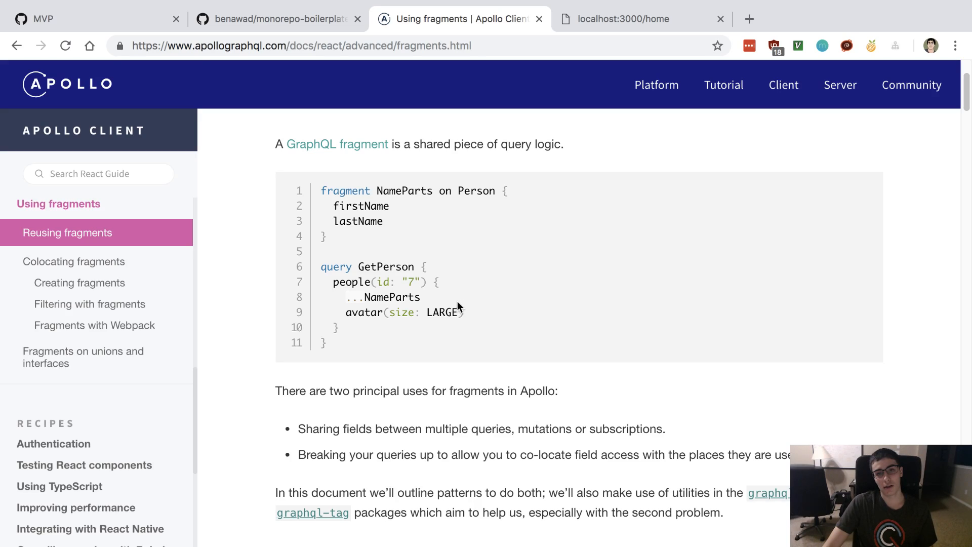
mouse_move(535, 265)
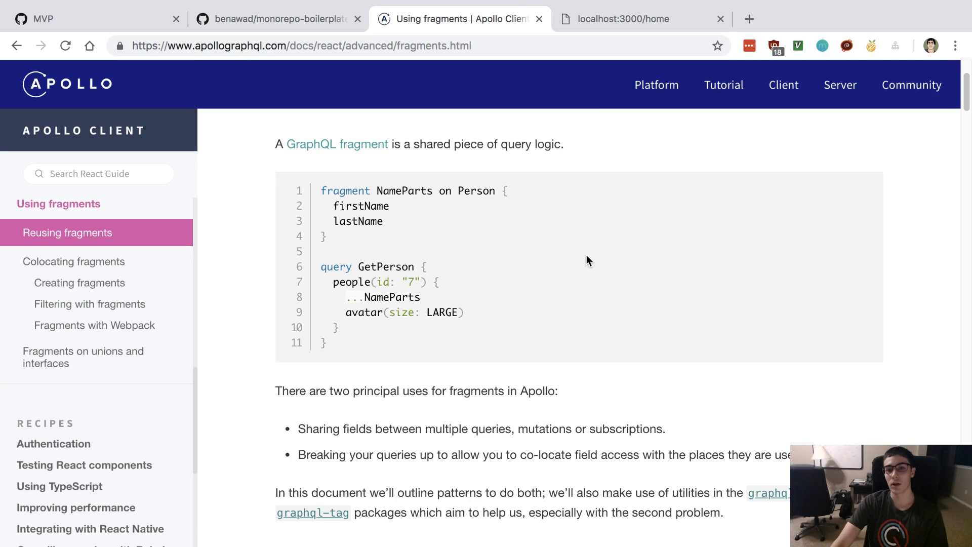
mouse_move(626, 356)
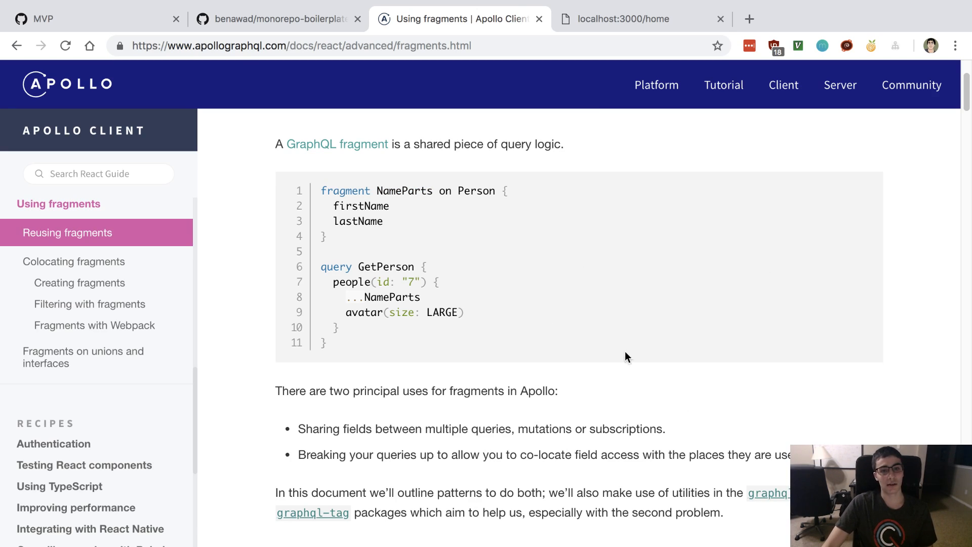
mouse_move(573, 261)
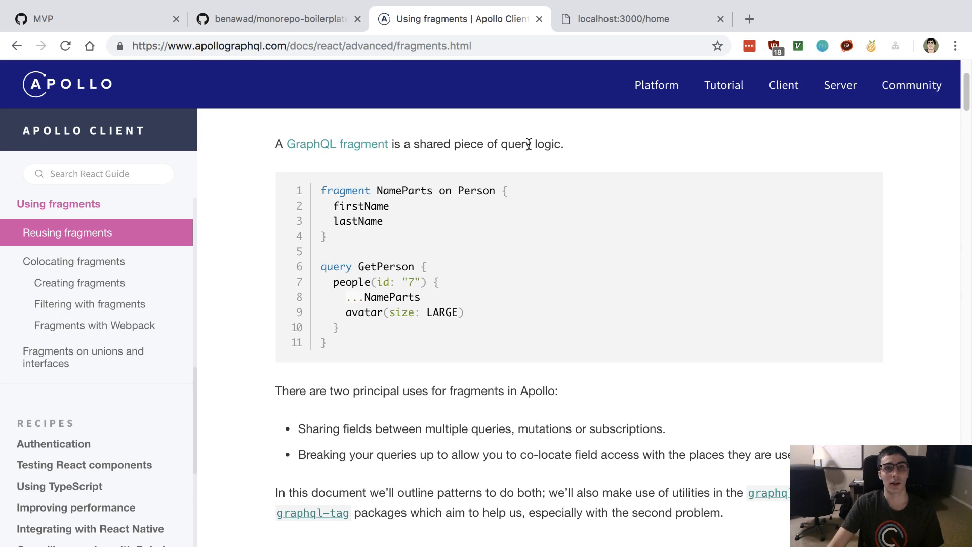
double_click(477, 191)
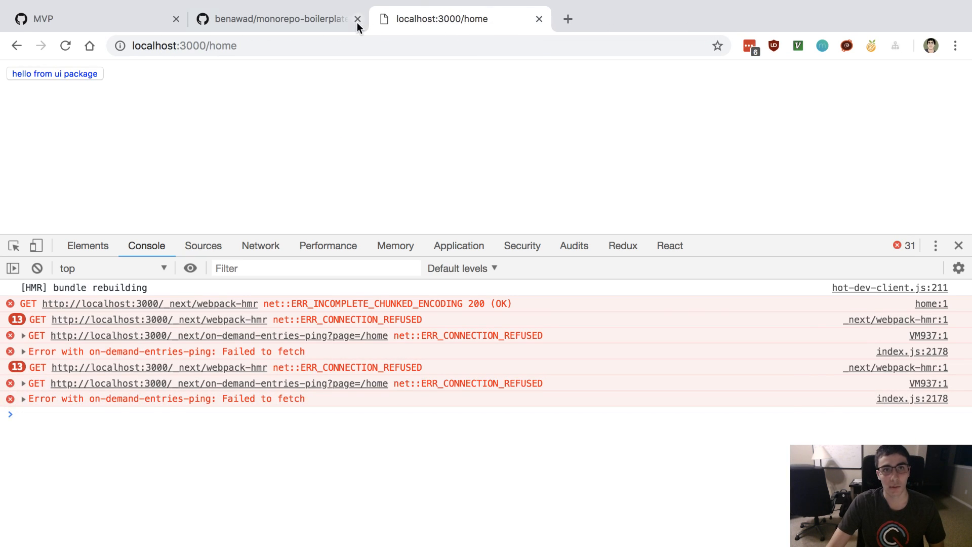
- Switch to the benawad/monorepo-boilerplate GitHub tab showing its 57 commits and file list
click(276, 18)
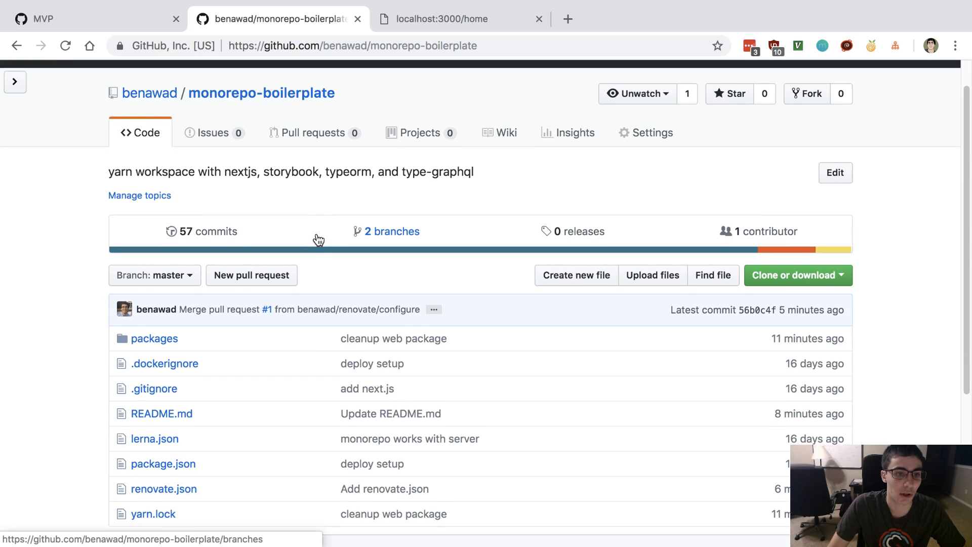
scroll(down, 3)
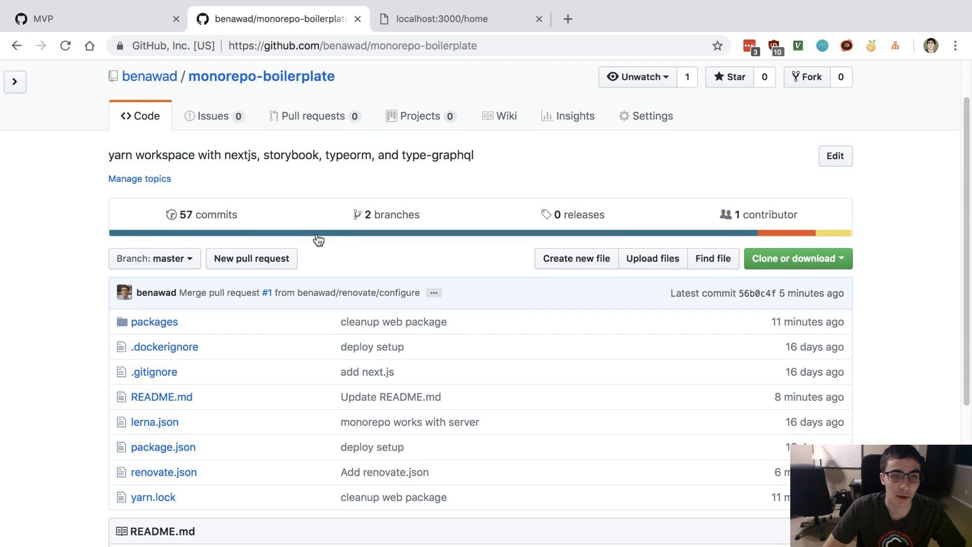